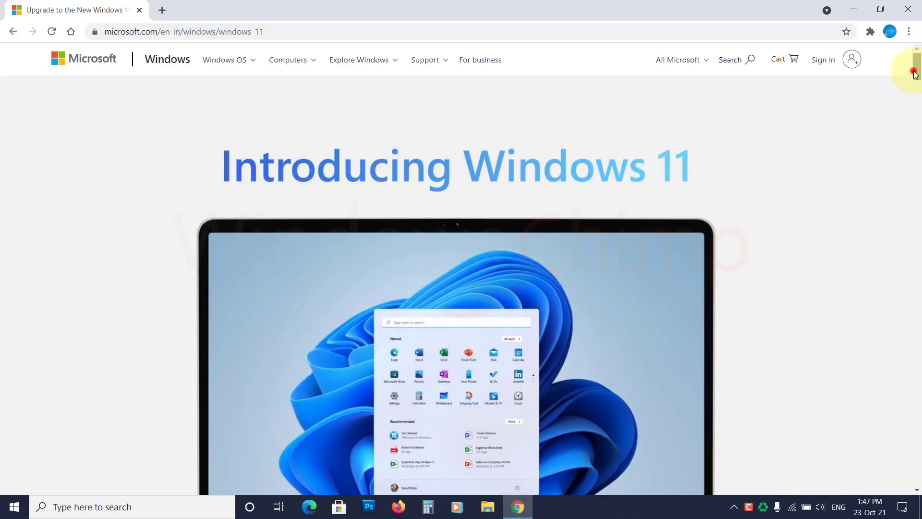
Step: Download the PC Health Check app from the Windows 11 page and launch the .msi installer
scroll(down, 3)
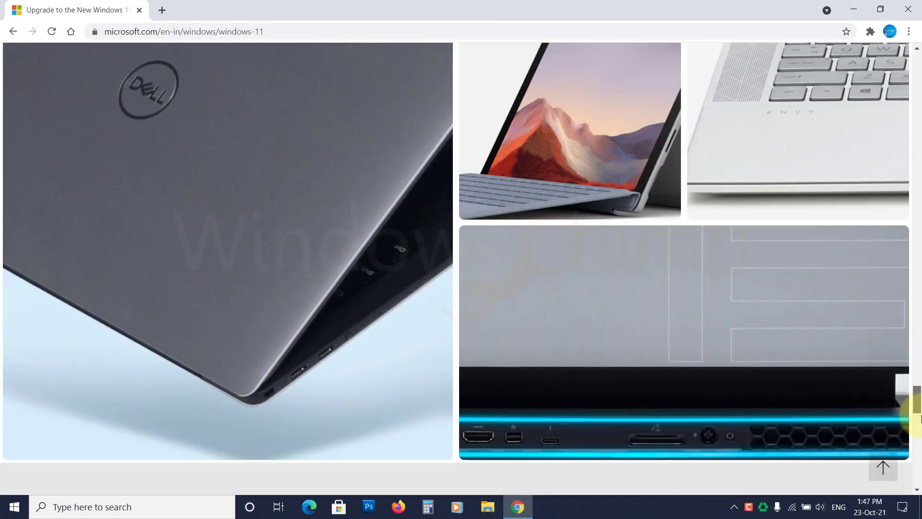
scroll(down, 3)
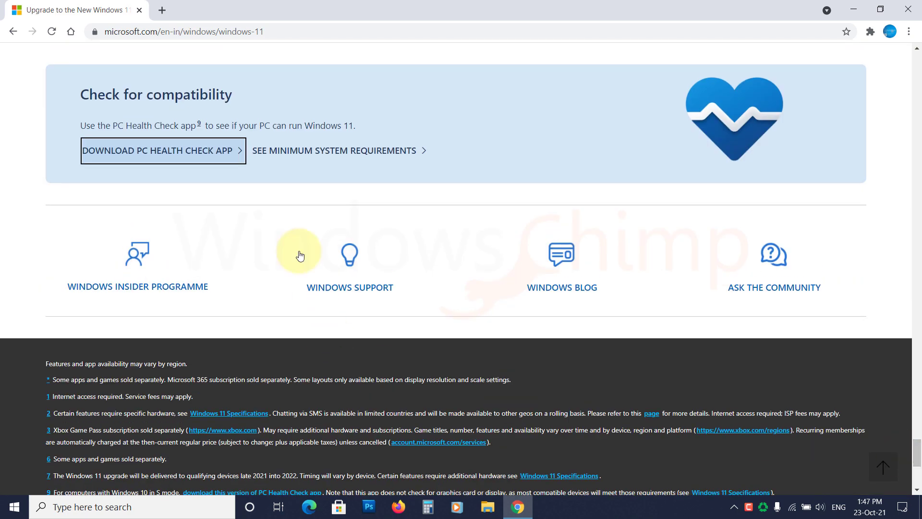
click(163, 151)
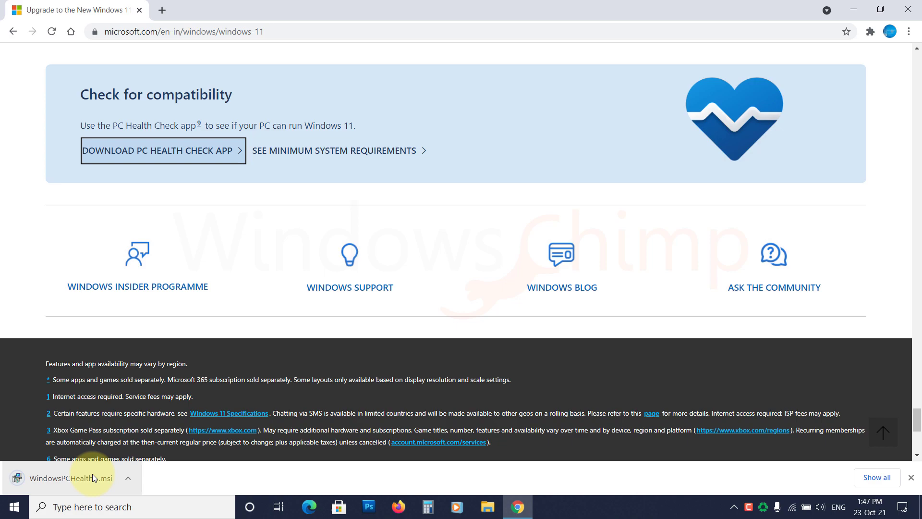
click(64, 477)
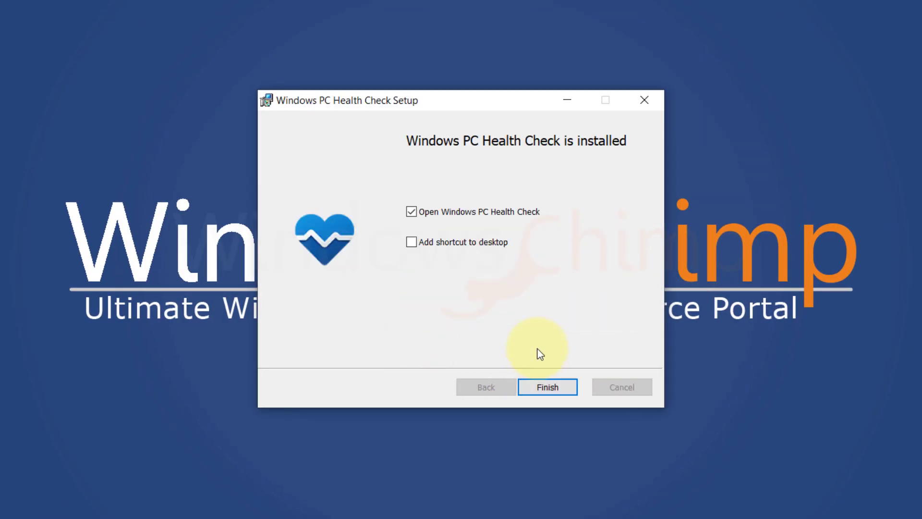
Step: Finish the installer and start the Windows 11 requirements check with Check now
click(546, 387)
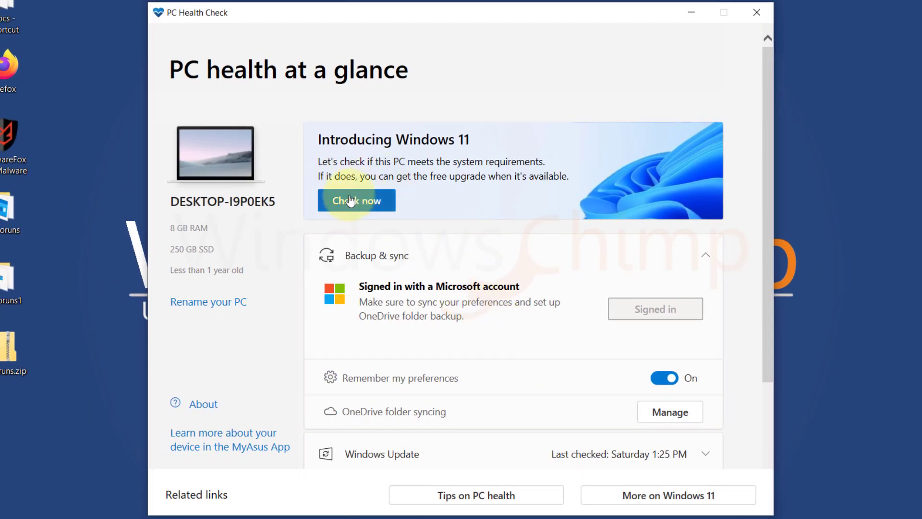
click(355, 200)
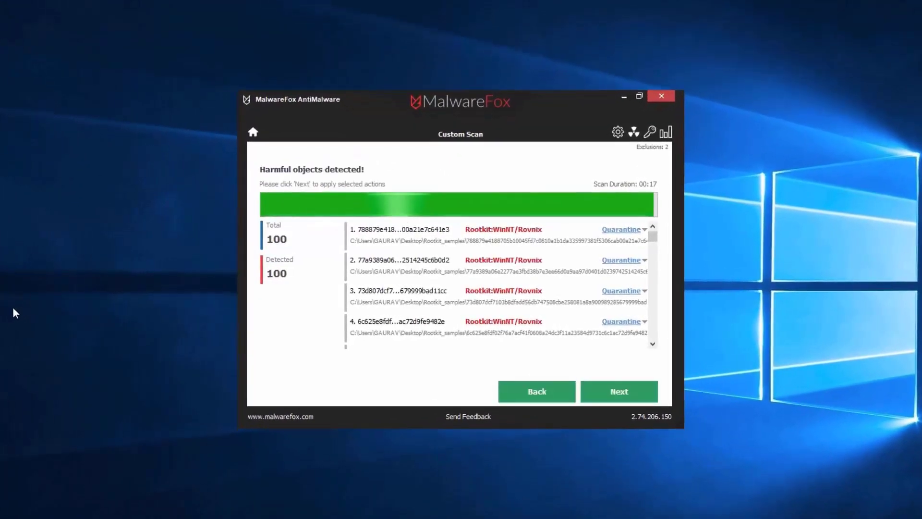
Step: Quarantine the 100 detected rootkit samples and return to the MalwareFox home screen
click(618, 390)
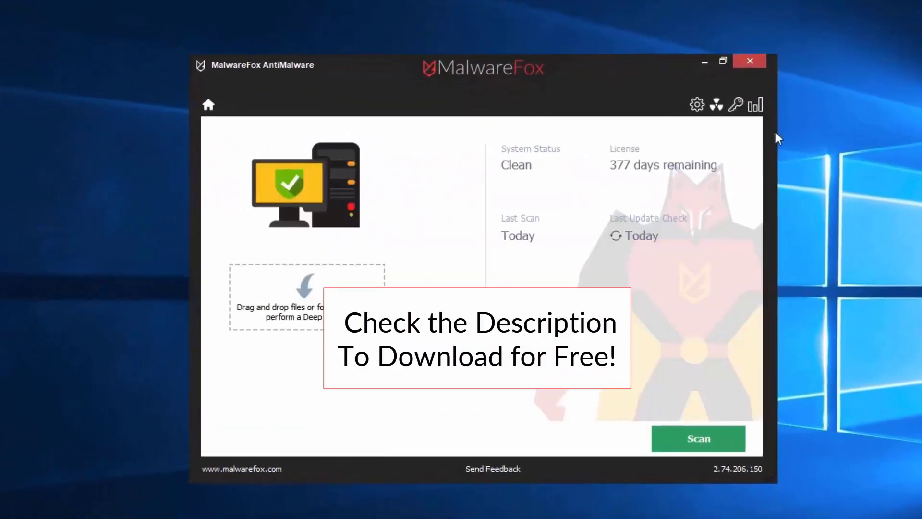
click(749, 61)
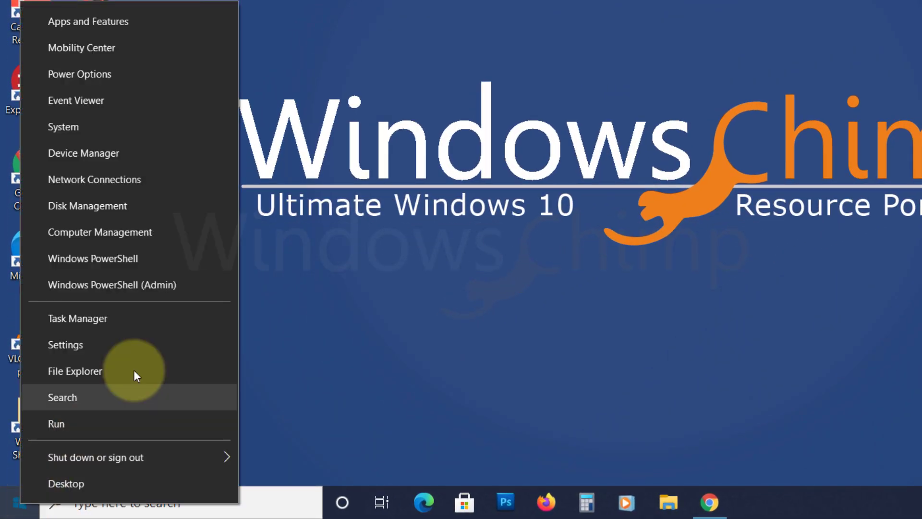
Step: Run get-tpm in an elevated PowerShell to confirm TpmPresent and TpmEnabled are True
click(111, 285)
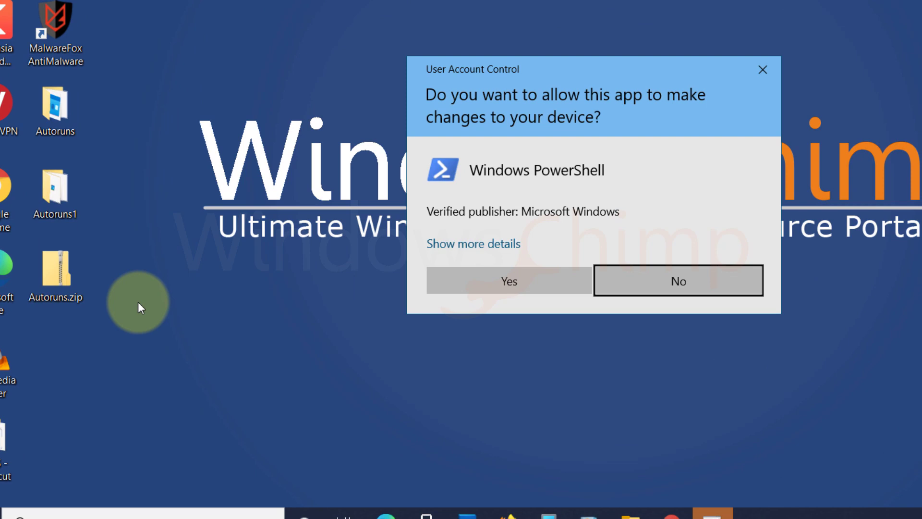
click(508, 280)
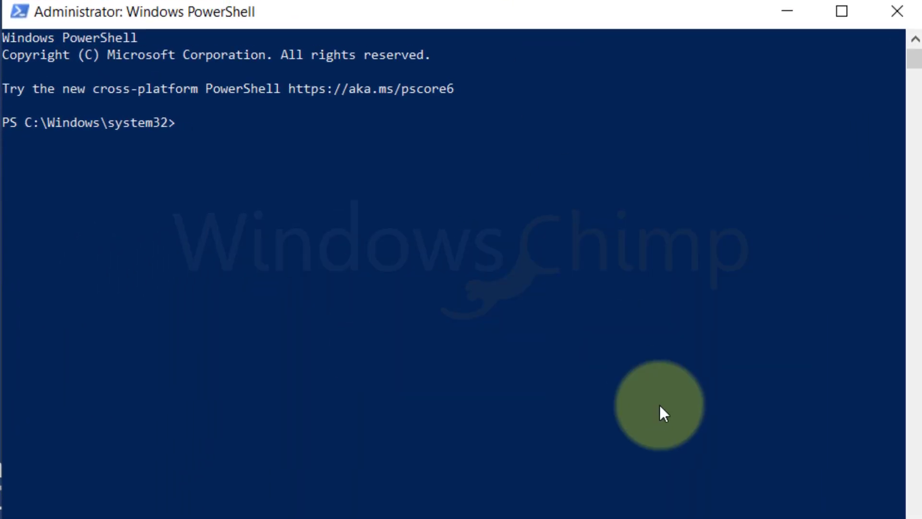
text(get-tpm)
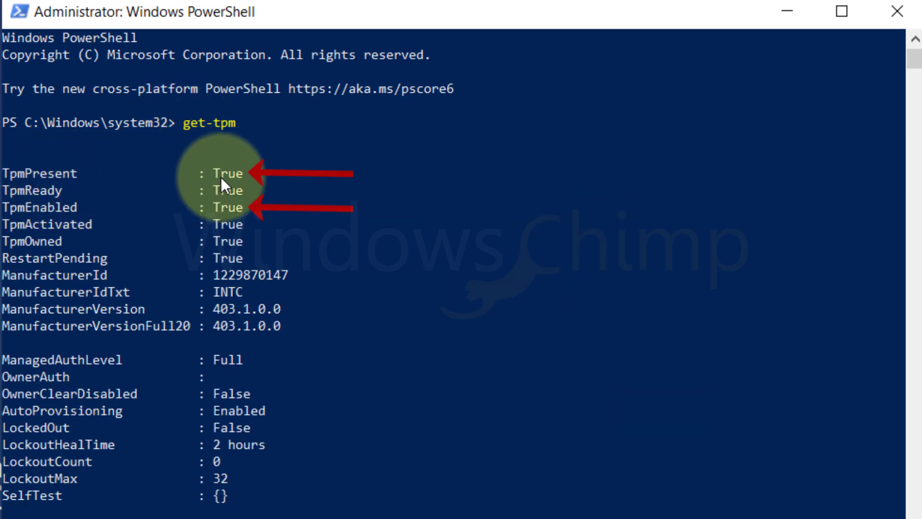
mouse_move(222, 228)
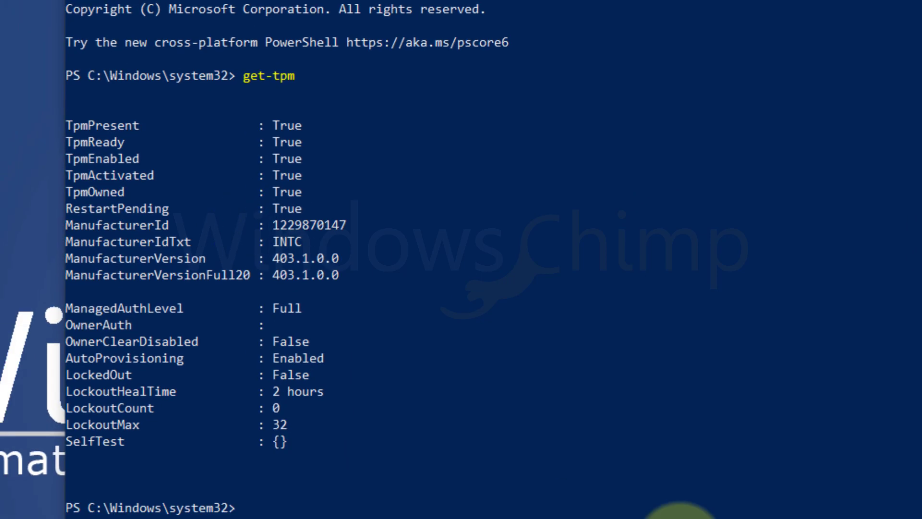
Step: Launch tpm.msc from Run to see the TPM ready with specification version 2.0
text(t)
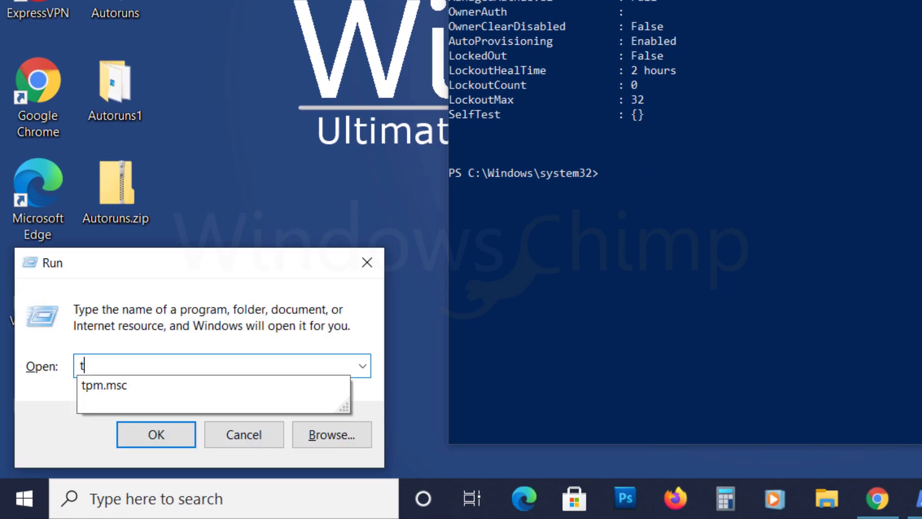
text(pm.msc)
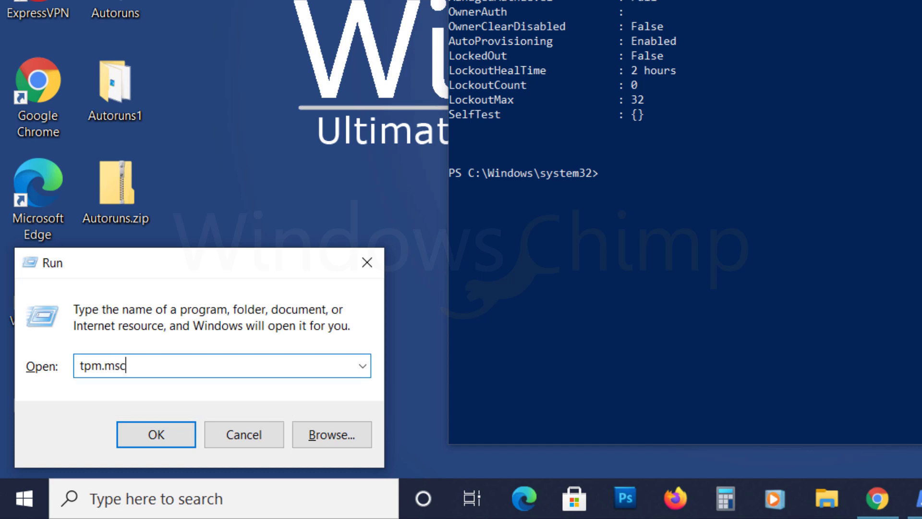
click(156, 434)
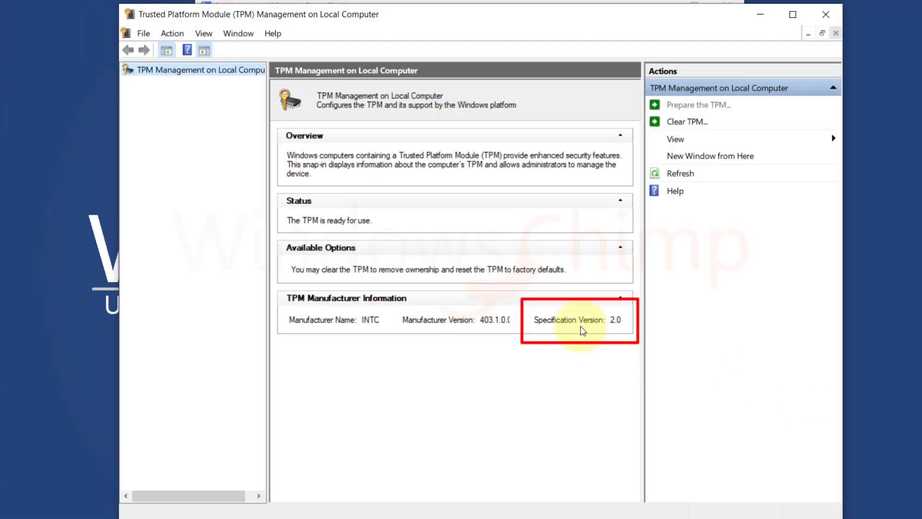
mouse_move(626, 334)
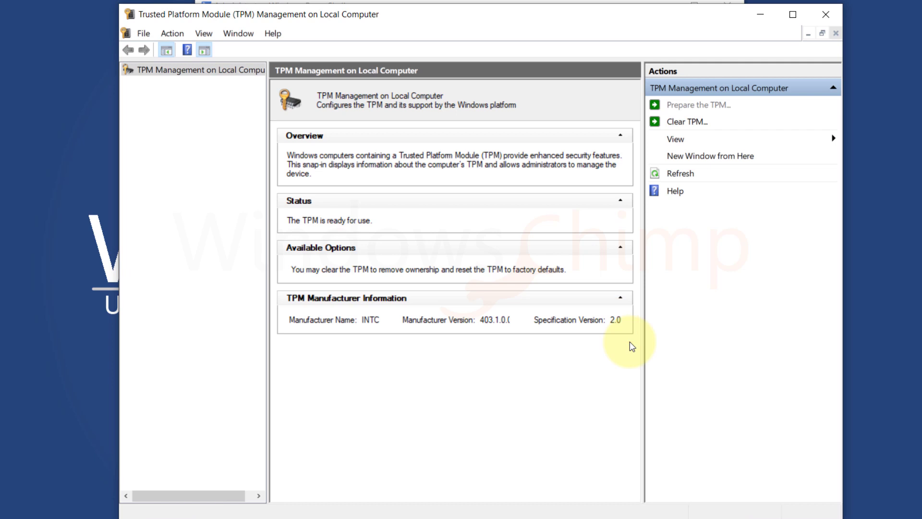
click(12, 506)
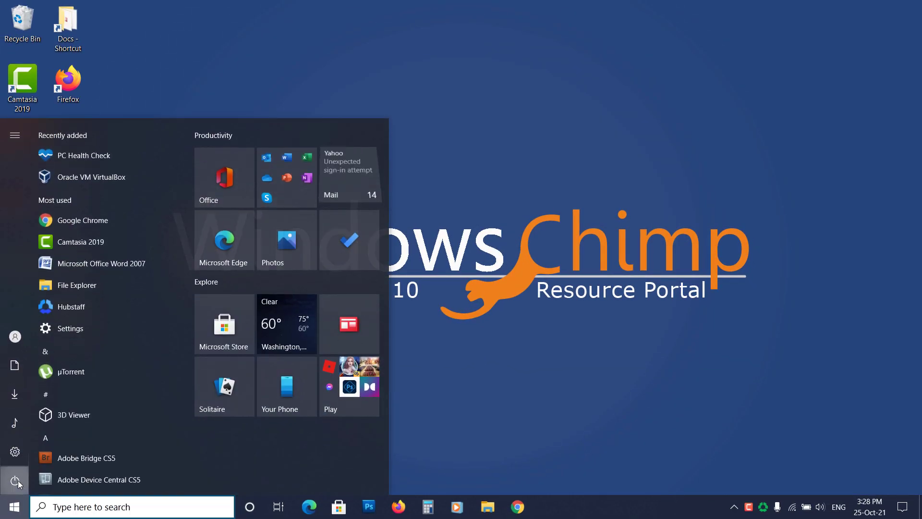
Step: Restart the PC from the Start power options into the ASUS BIOS EZ Mode overview
click(15, 480)
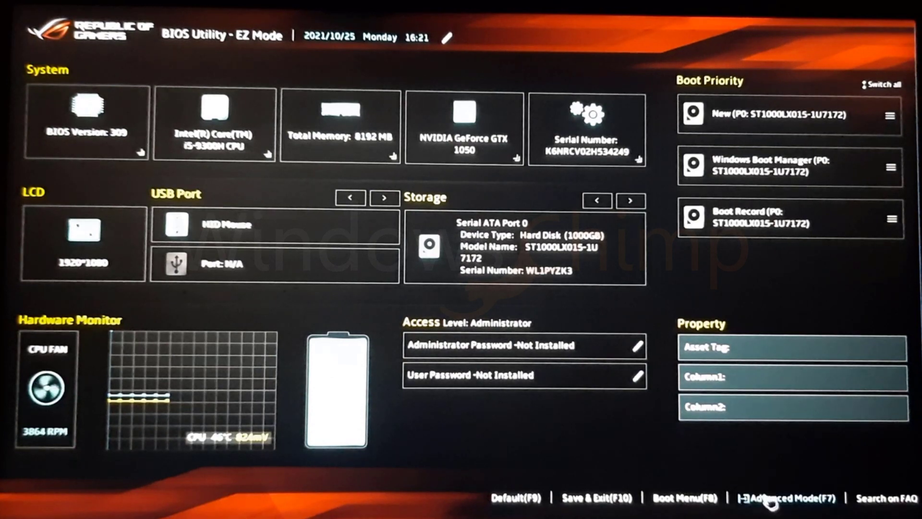
click(787, 497)
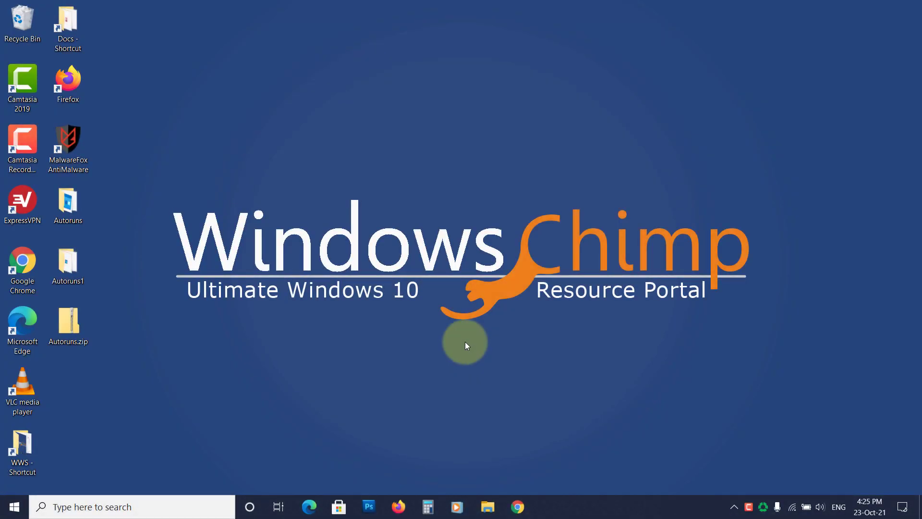
Step: Launch System Information by entering msinfo in the Run prompt
key(Win+r)
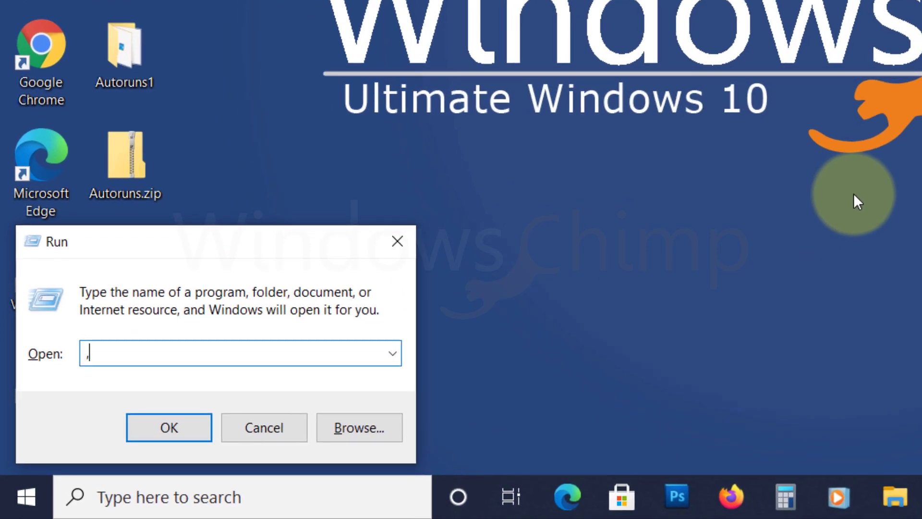
text(msinfo)
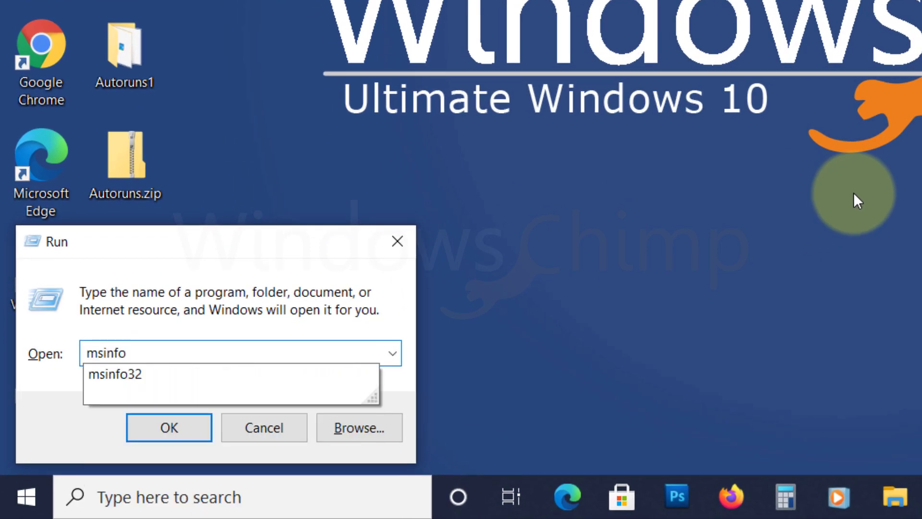
click(168, 428)
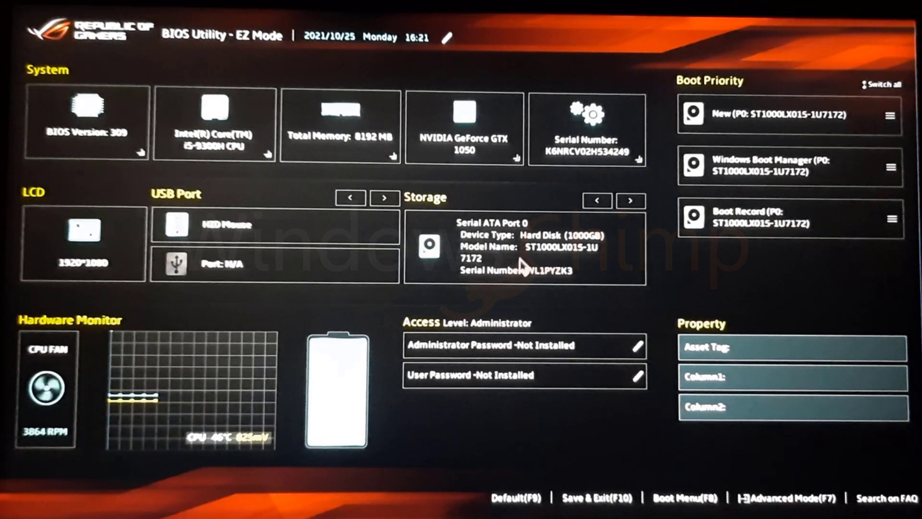
Step: Switch the BIOS to Advanced Mode and view Secure Boot under the Security tab
key(f7)
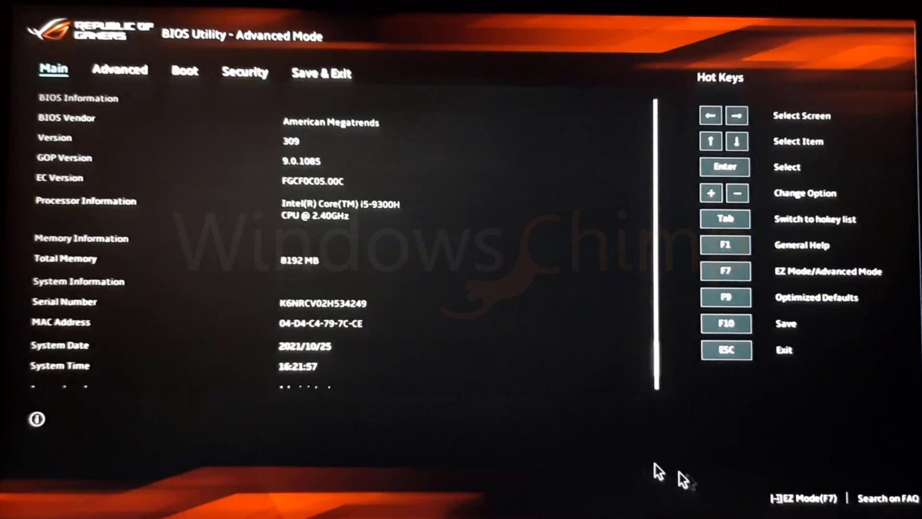
click(185, 72)
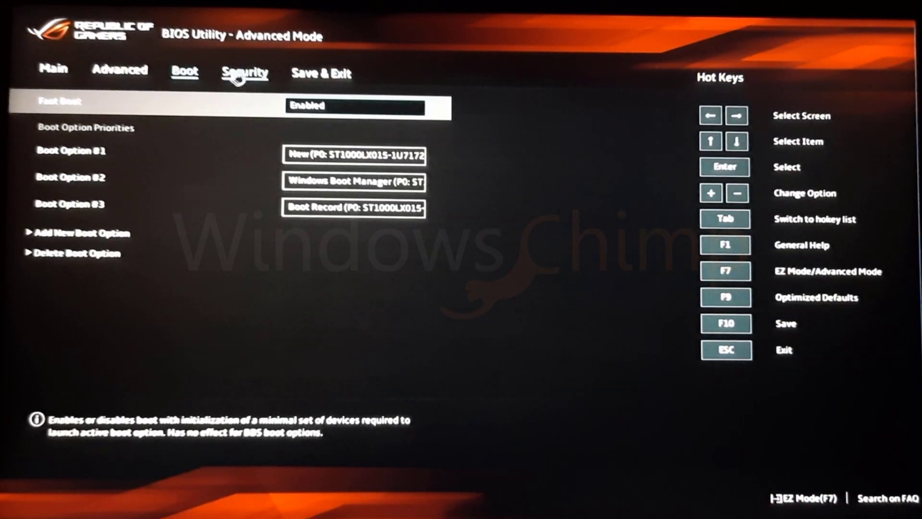
click(246, 73)
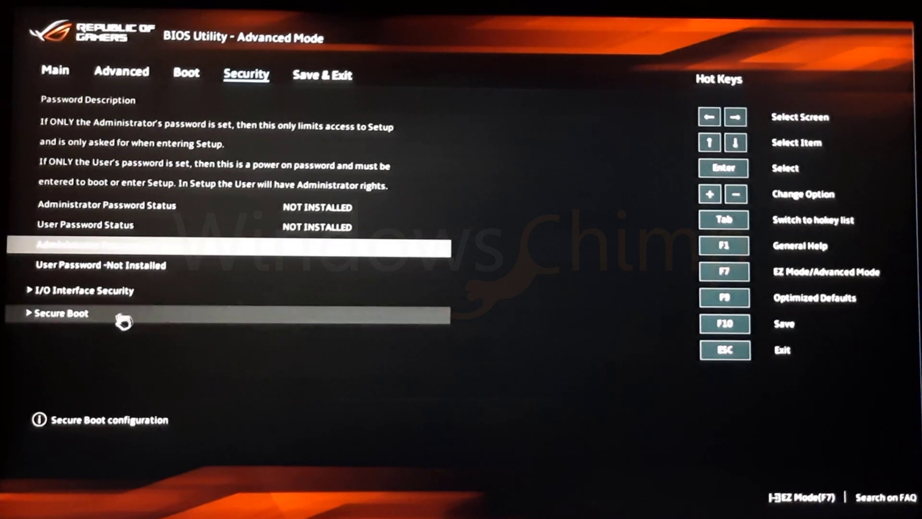
click(62, 313)
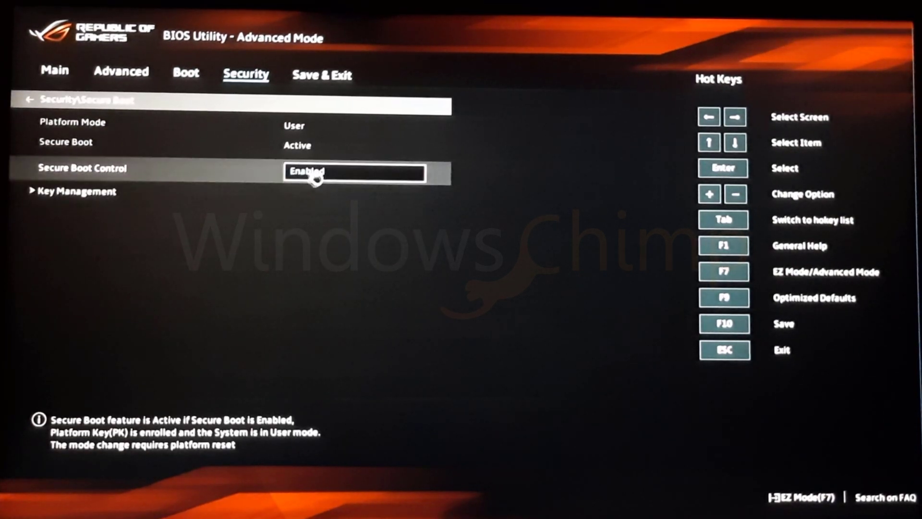
mouse_move(288, 223)
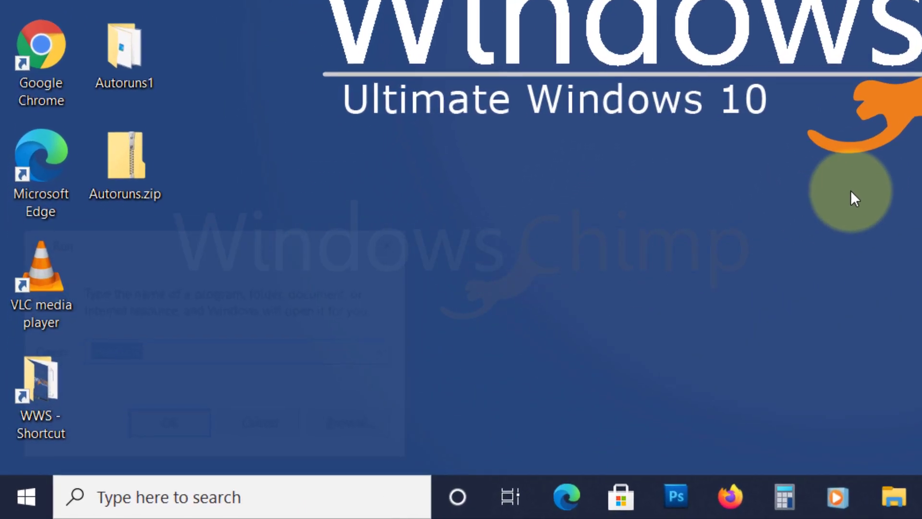
Step: Launch System Information again from Run with msinfo32
text(msinfo32)
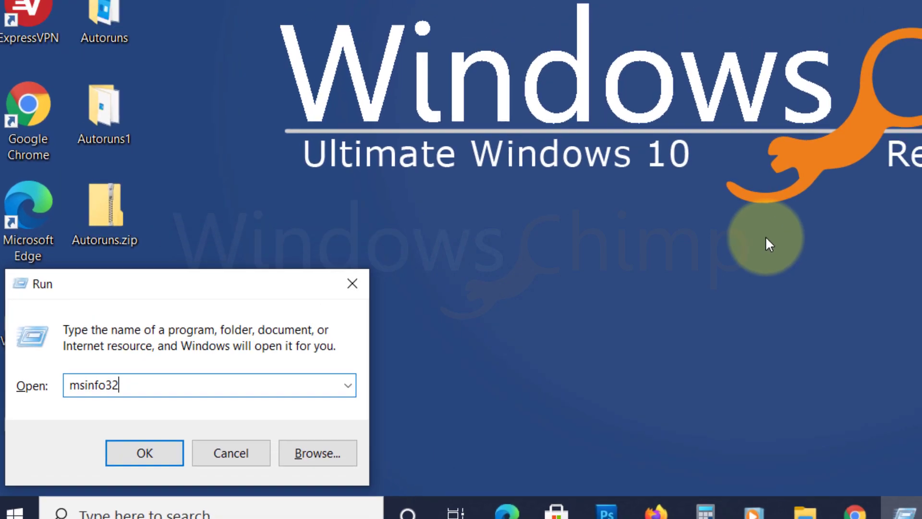
click(144, 452)
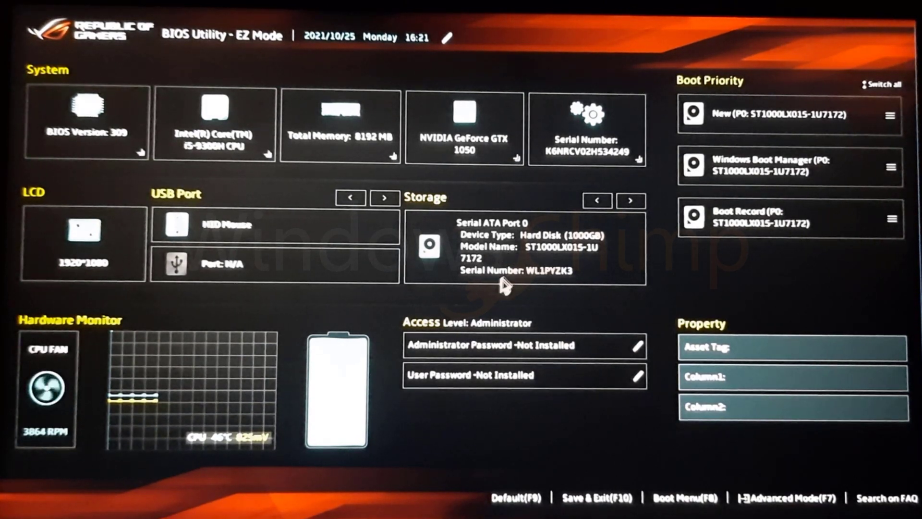
key(f7)
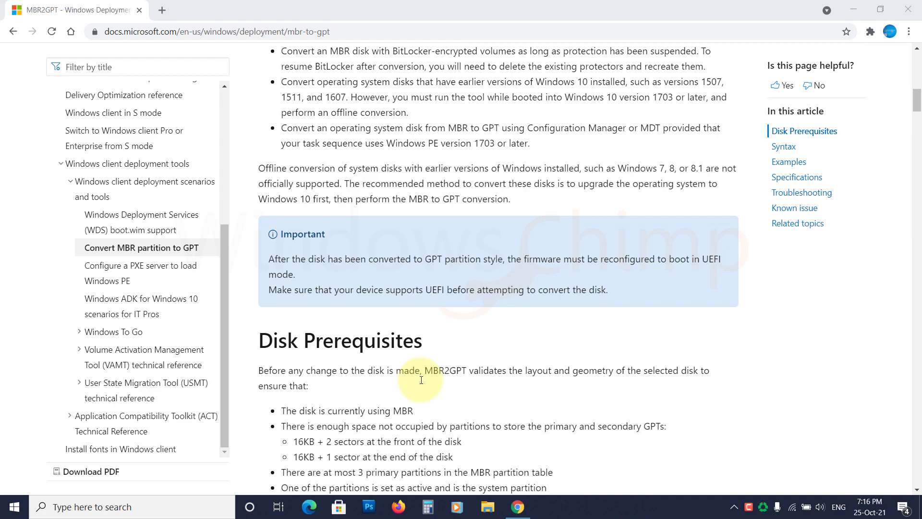
Step: Review the MBR2GPT examples in Microsoft Docs, then bring up cmd
scroll(down, 3)
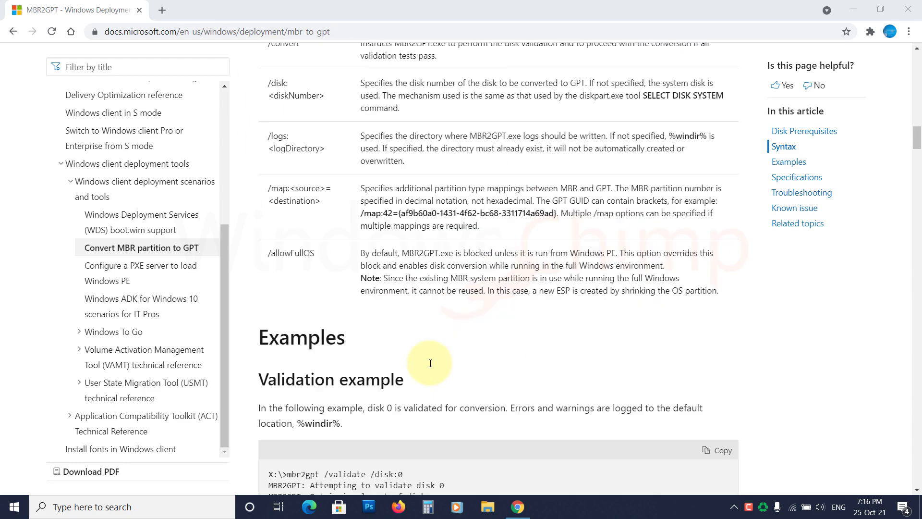
text(cmd)
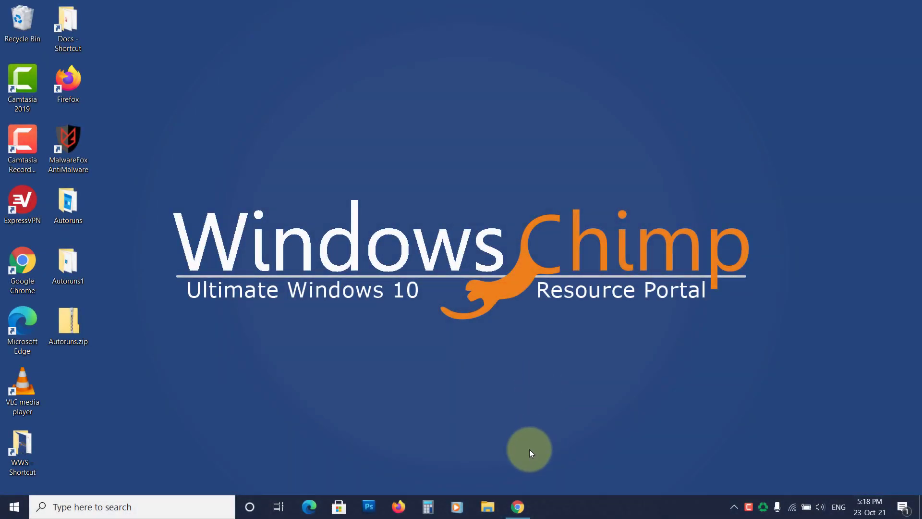
Step: Read Microsoft's Ways to install Windows 11 article down to the MoSetup AllowUpgradesWithUnsupportedTPMOrCPU=1 warning, then close it
click(517, 506)
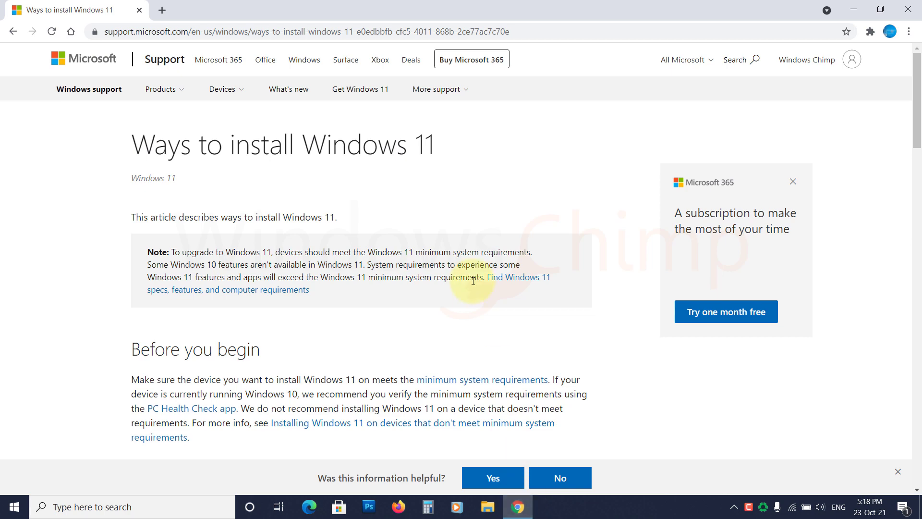
scroll(down, 3)
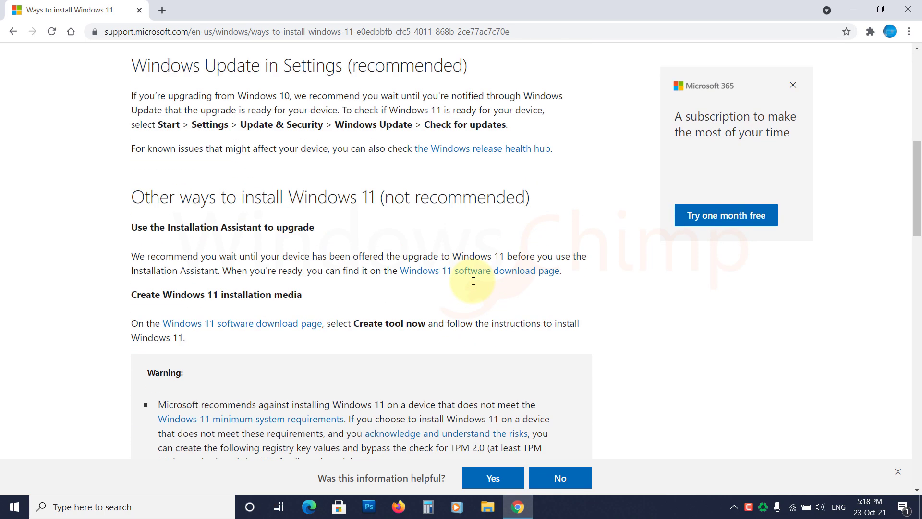
scroll(down, 3)
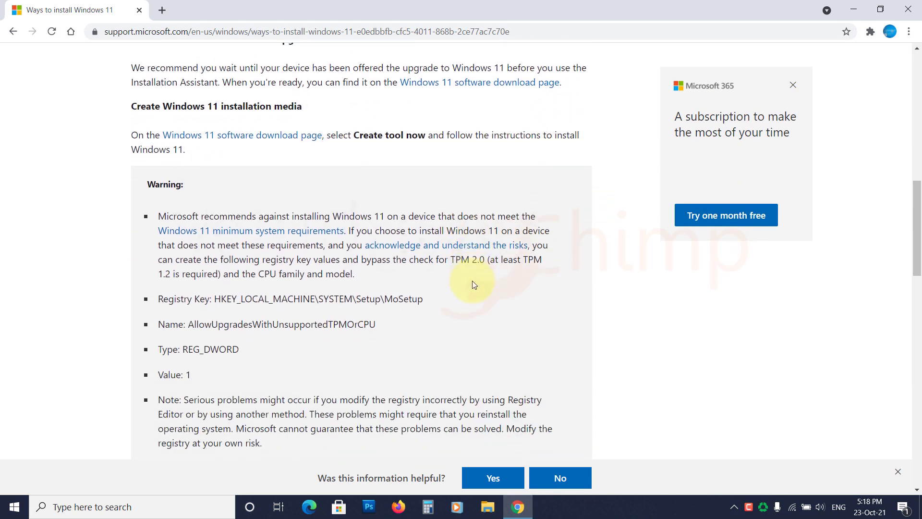
scroll(down, 3)
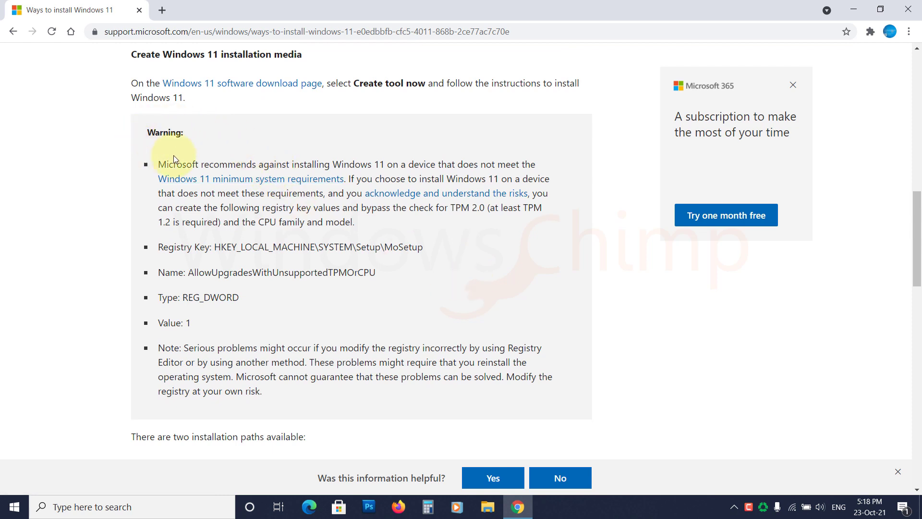
mouse_move(515, 172)
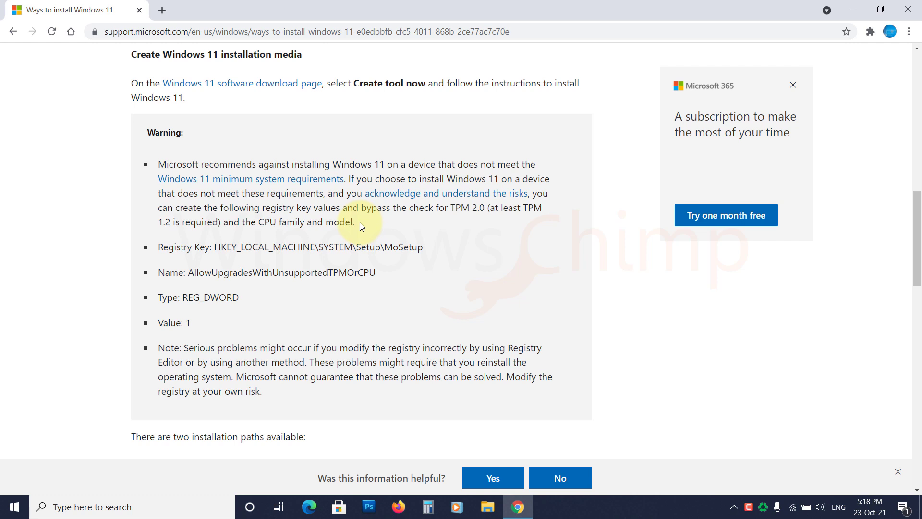
mouse_move(428, 408)
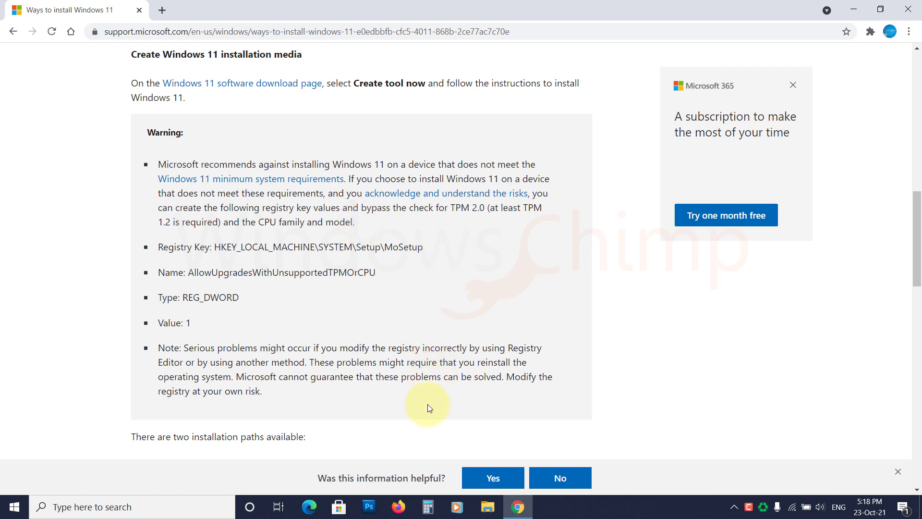
mouse_move(431, 410)
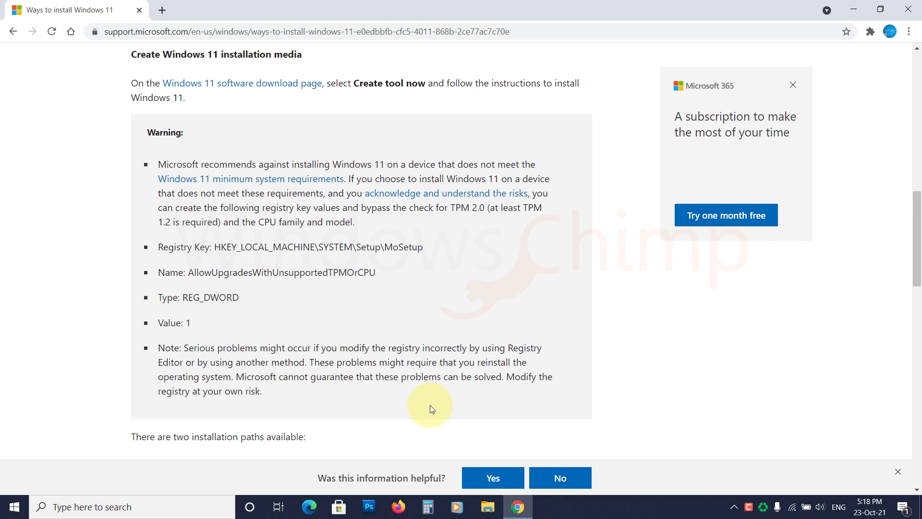
click(852, 9)
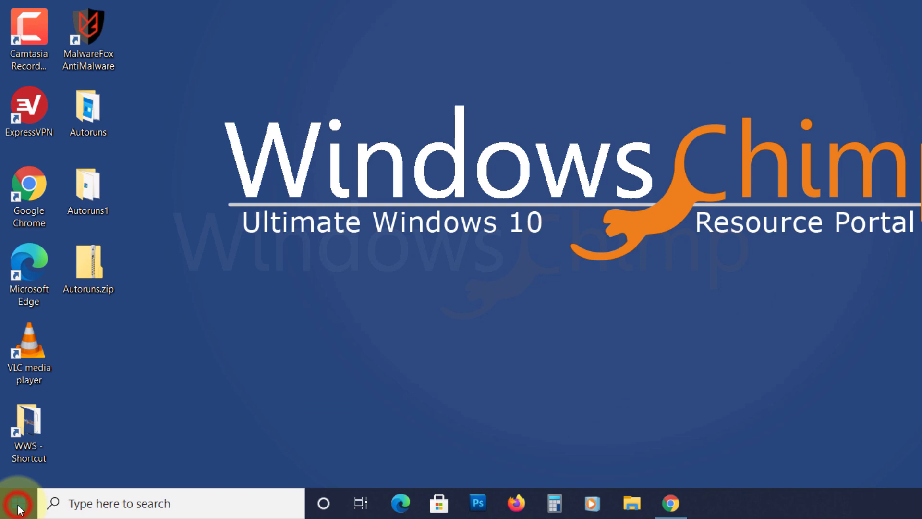
Step: Launch Registry Editor with admin rights and navigate to HKEY_LOCAL_MACHINE\SYSTEM\Setup\MoSetup
text(registry editor)
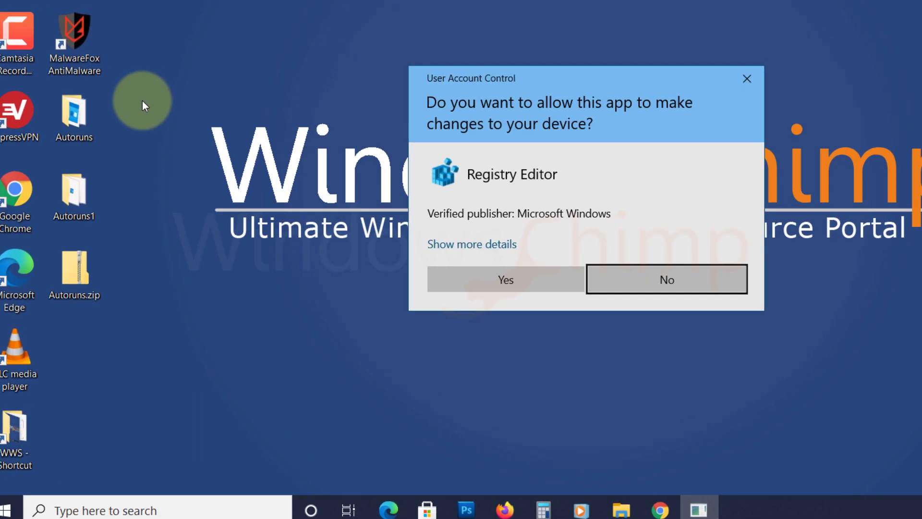
click(504, 280)
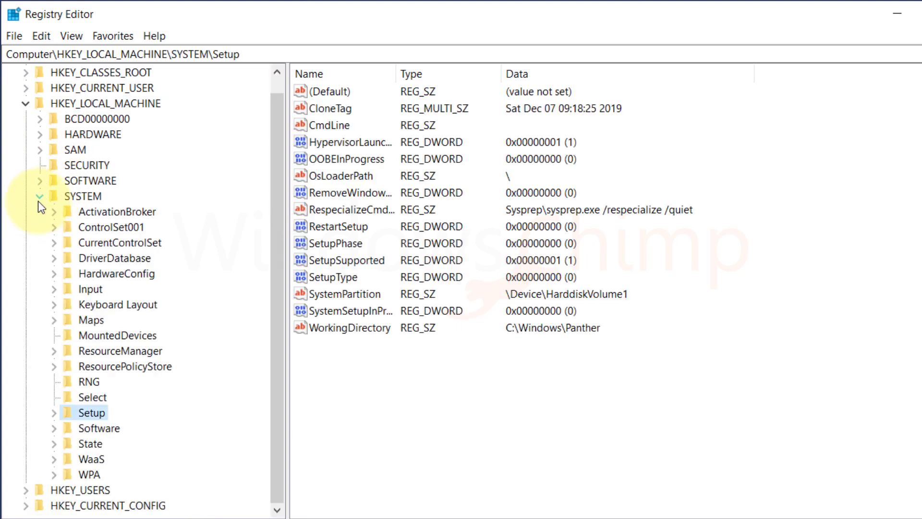
click(54, 412)
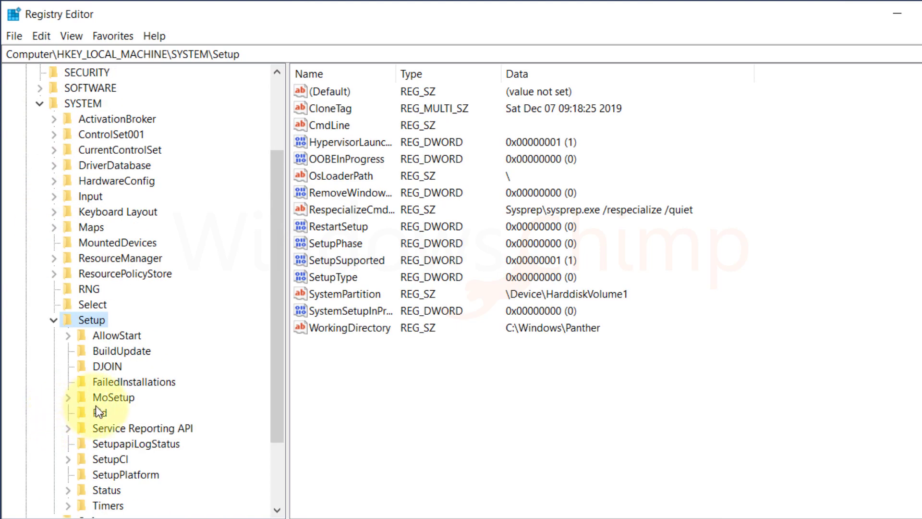
click(113, 397)
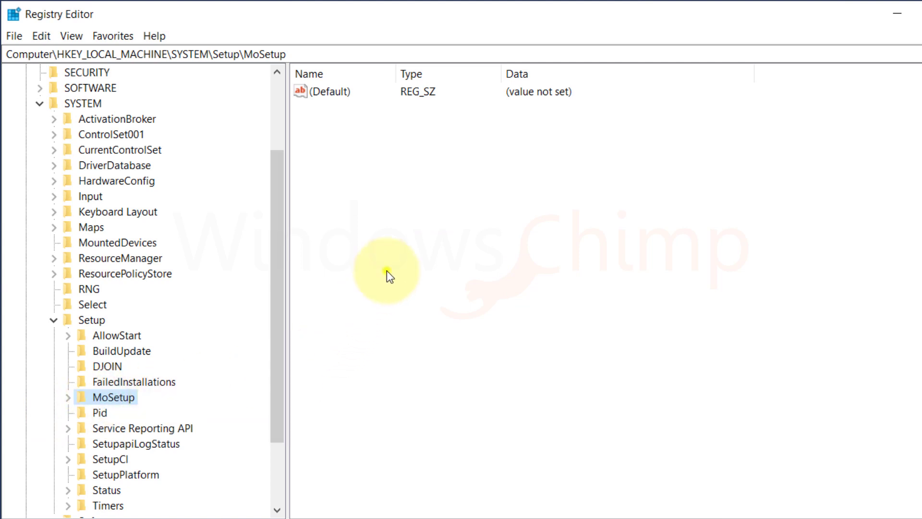
Step: Add DWORD AllowUpgradesWithUnsupportedTPMOrCPU with data 1 under MoSetup and close Registry Editor
right_click(388, 276)
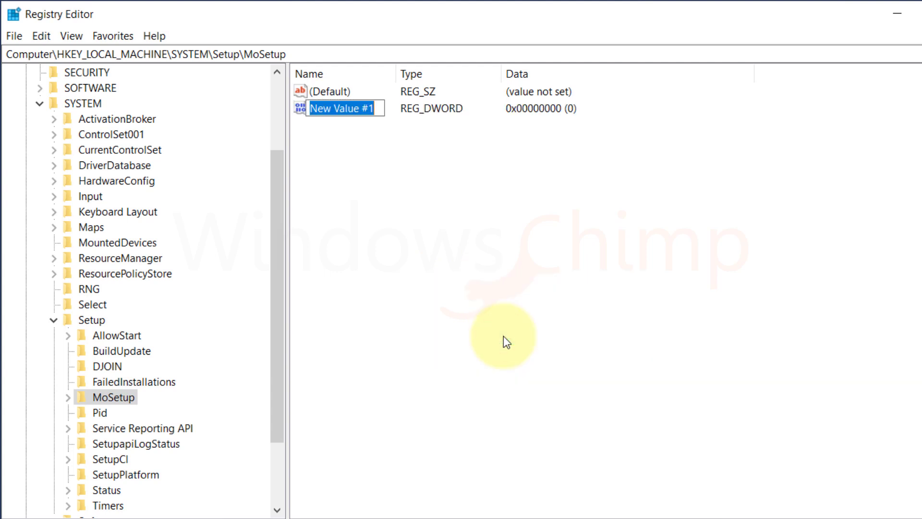
text(AllowUpgradesWithUnsupportedTPMOrCPU)
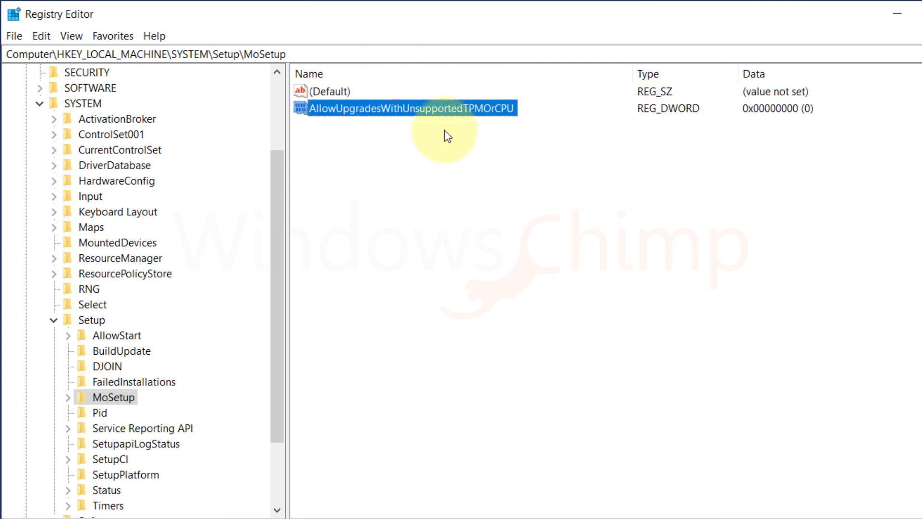
double_click(410, 107)
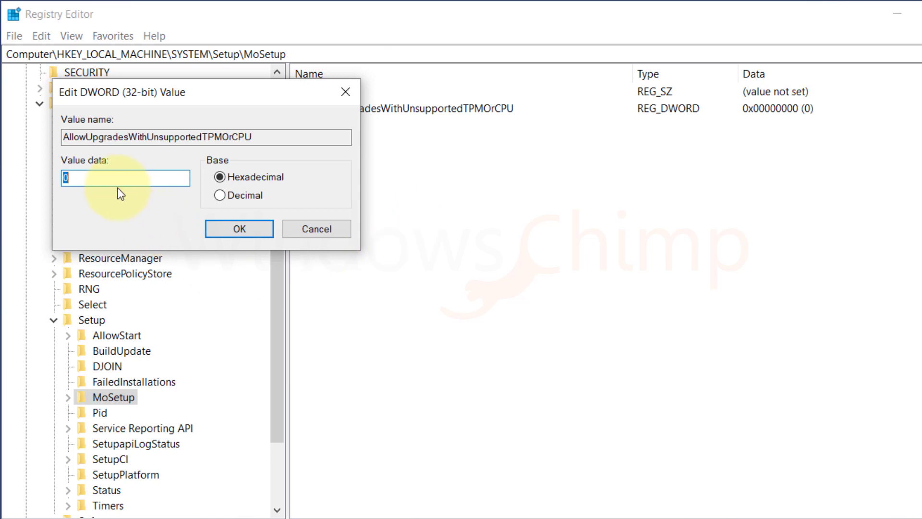
text(1)
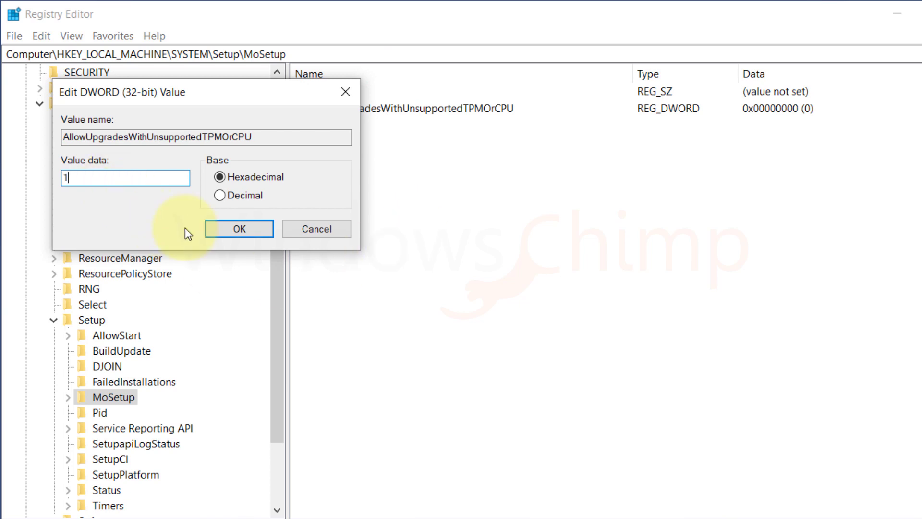
click(238, 229)
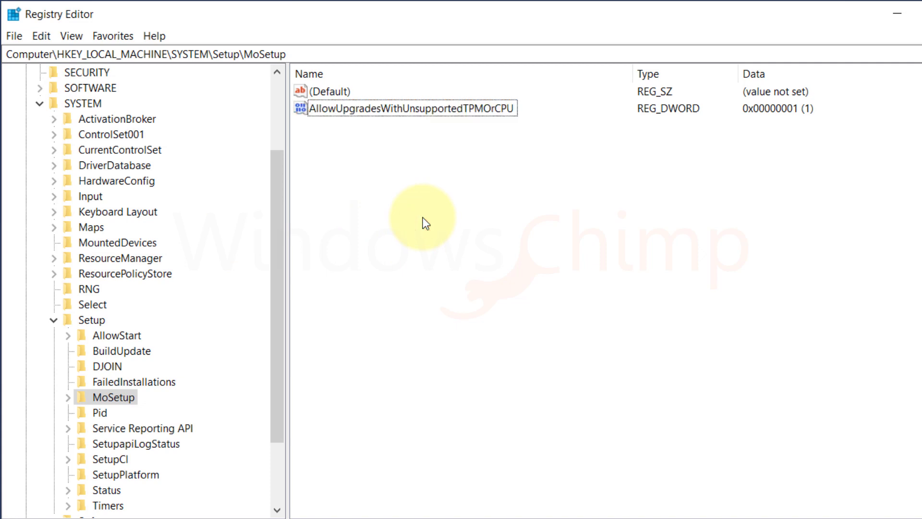
click(893, 14)
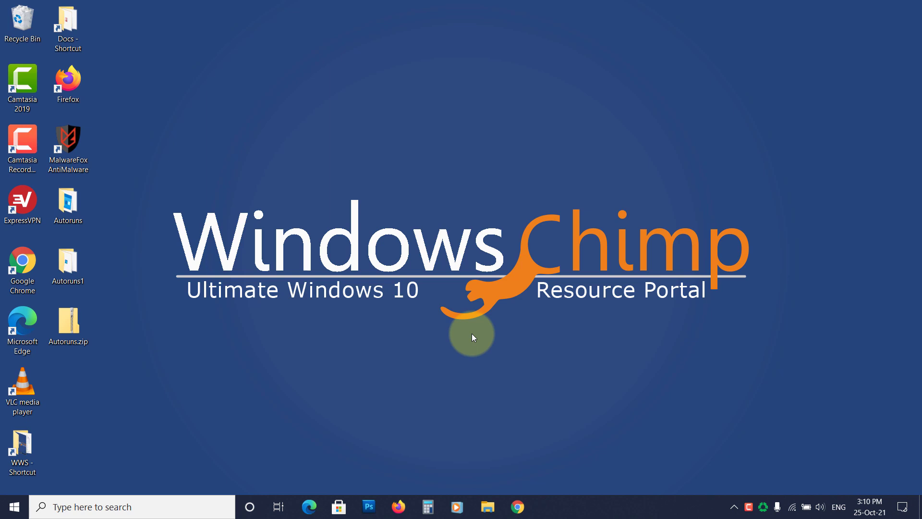
mouse_move(161, 459)
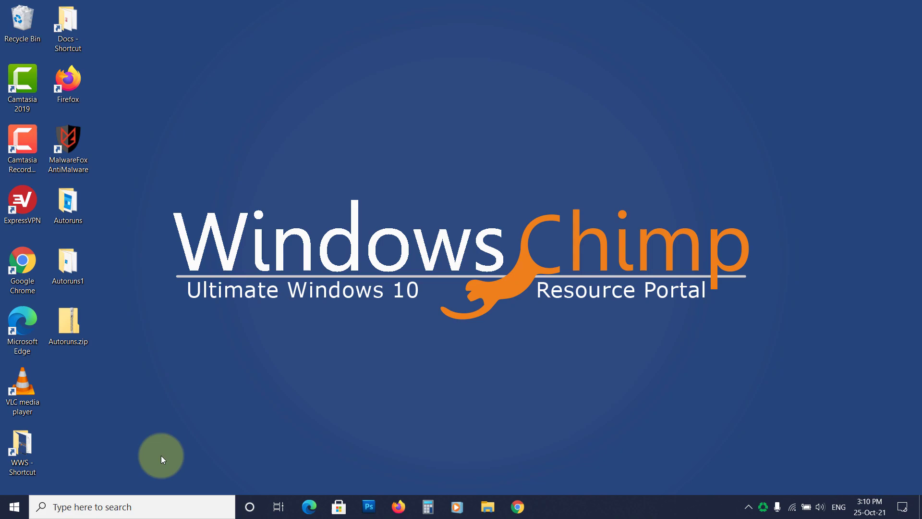
click(12, 506)
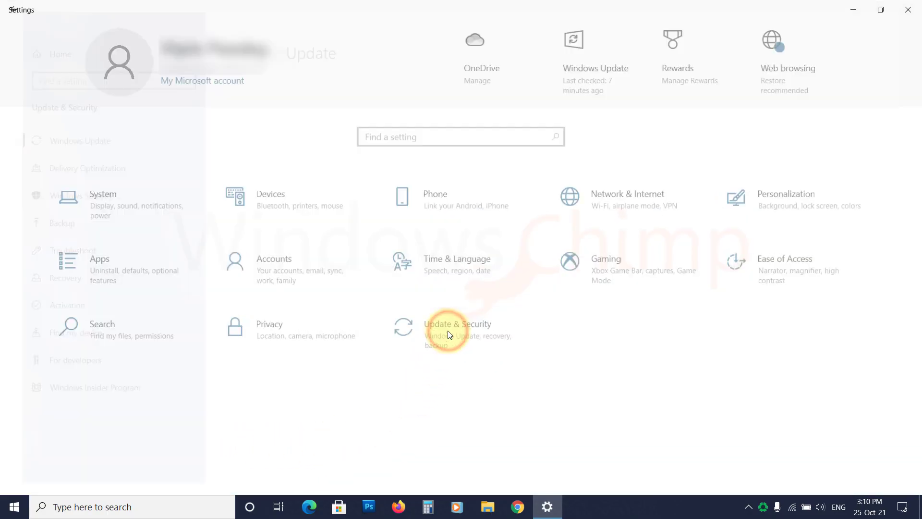
Step: Reach Windows Insider Program under Update & Security and get started with joining
click(457, 327)
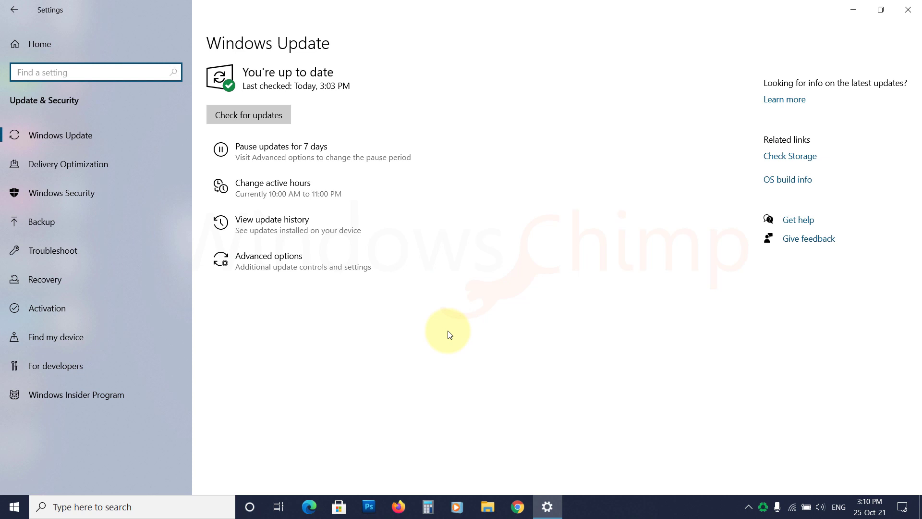
click(75, 394)
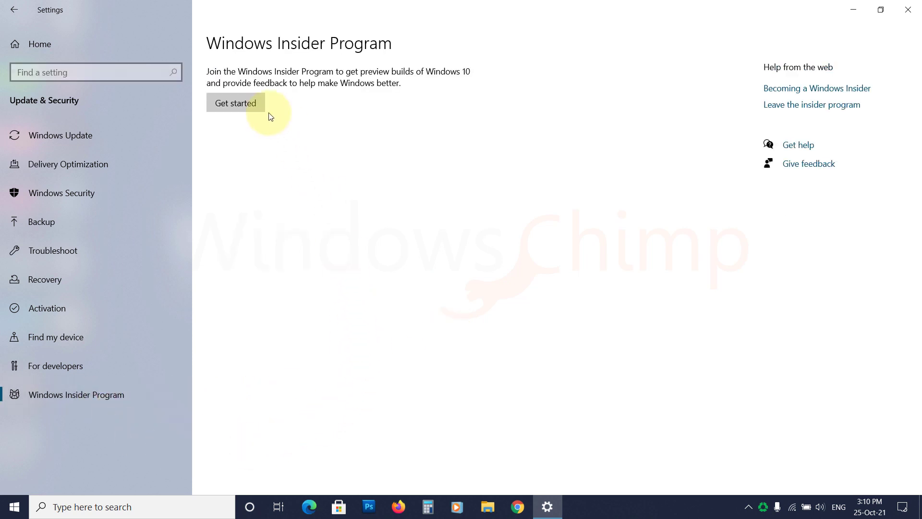
click(235, 102)
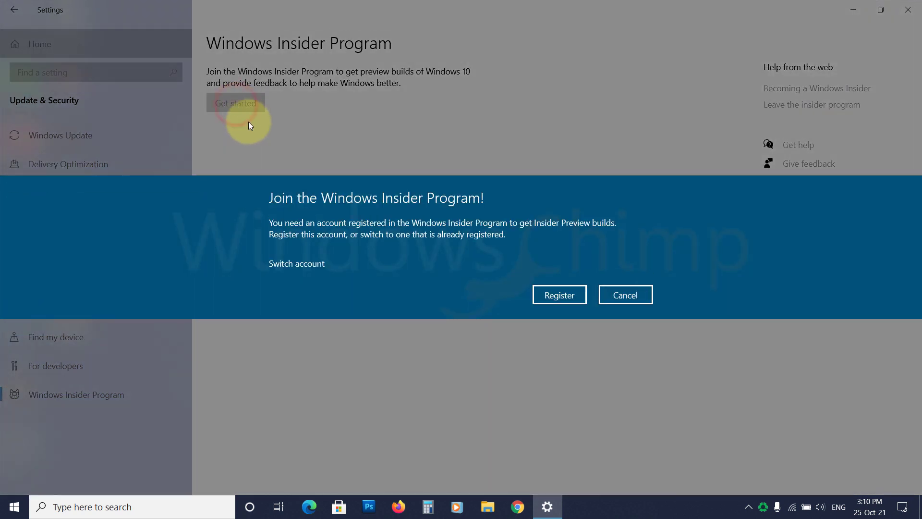
Step: Register and sign up as a Windows Insider, accept the agreement, and begin linking an account
click(558, 294)
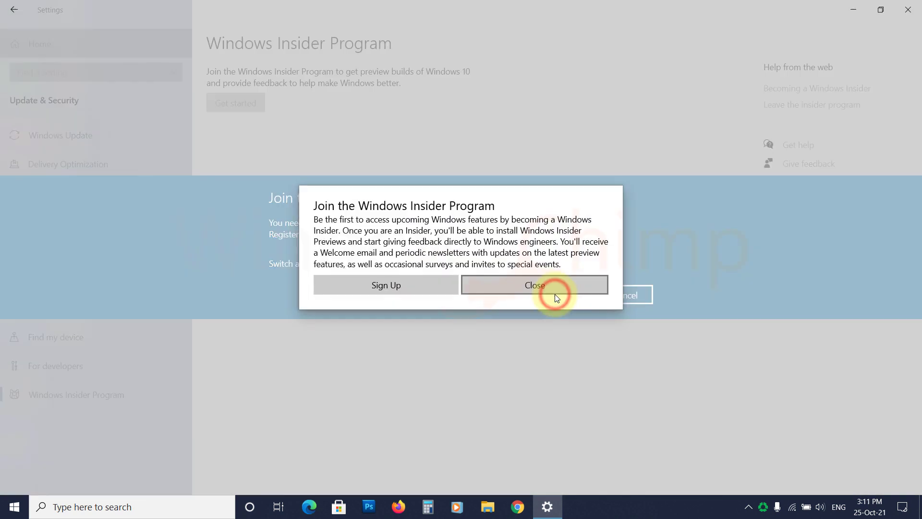
click(386, 284)
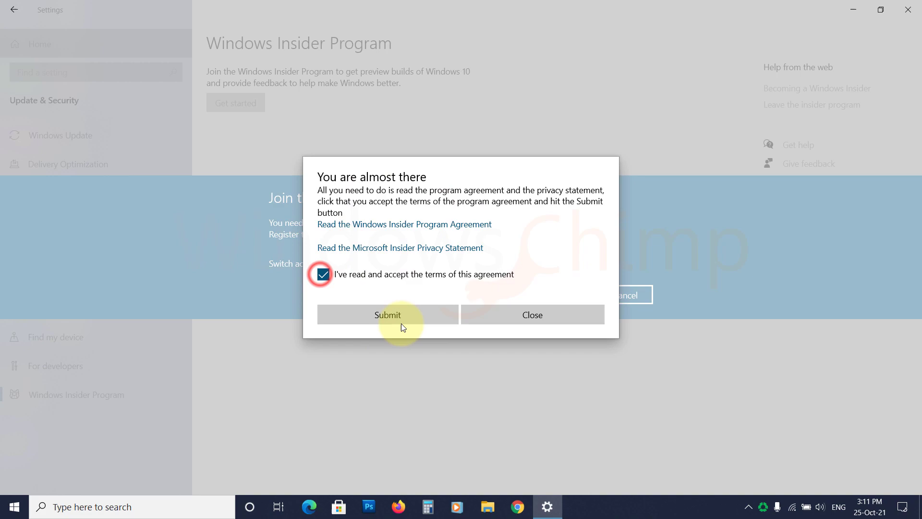
click(387, 315)
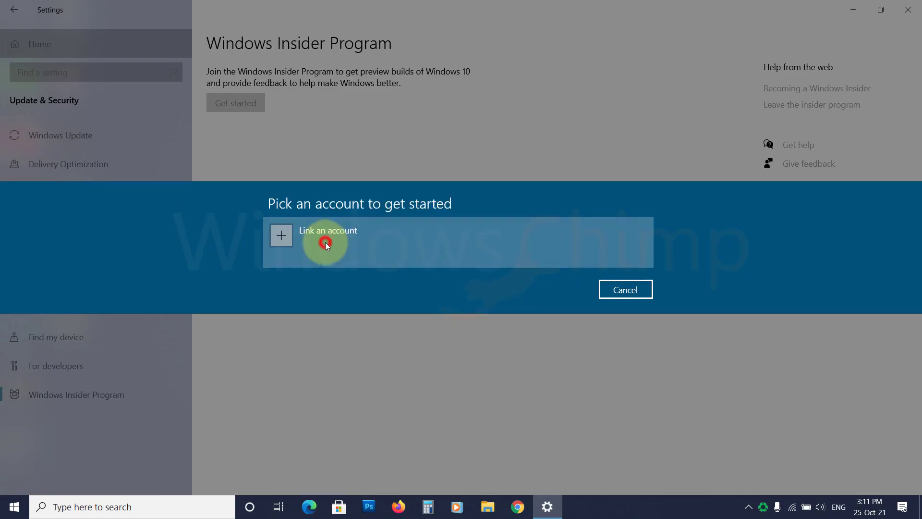
click(326, 242)
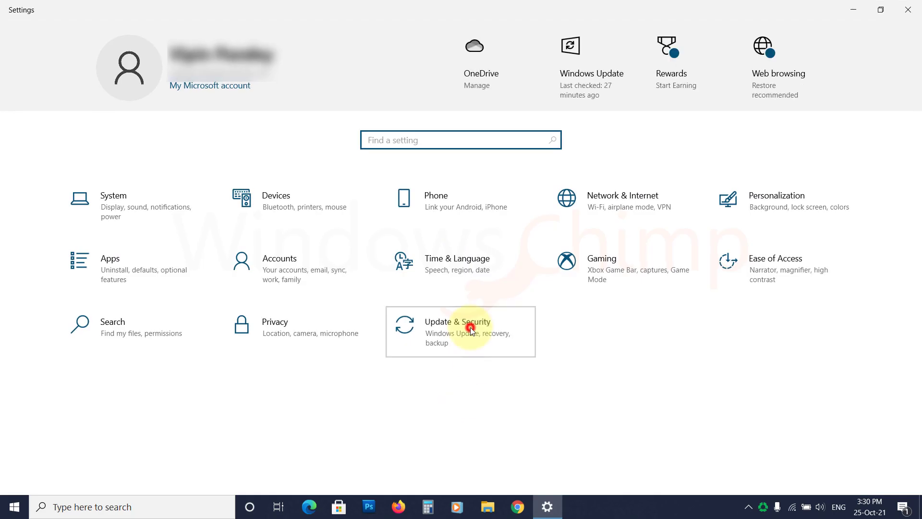
Step: Return to Update & Security so Windows Update starts checking for updates
click(470, 330)
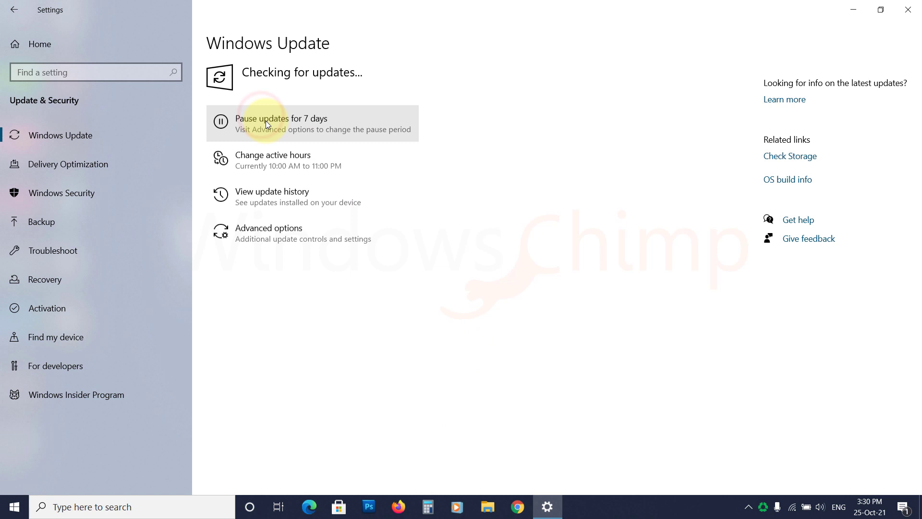
mouse_move(353, 310)
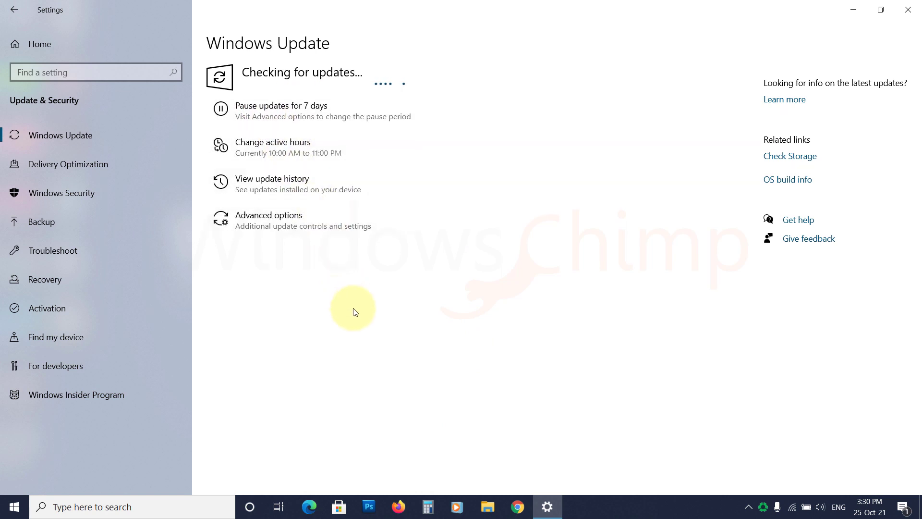